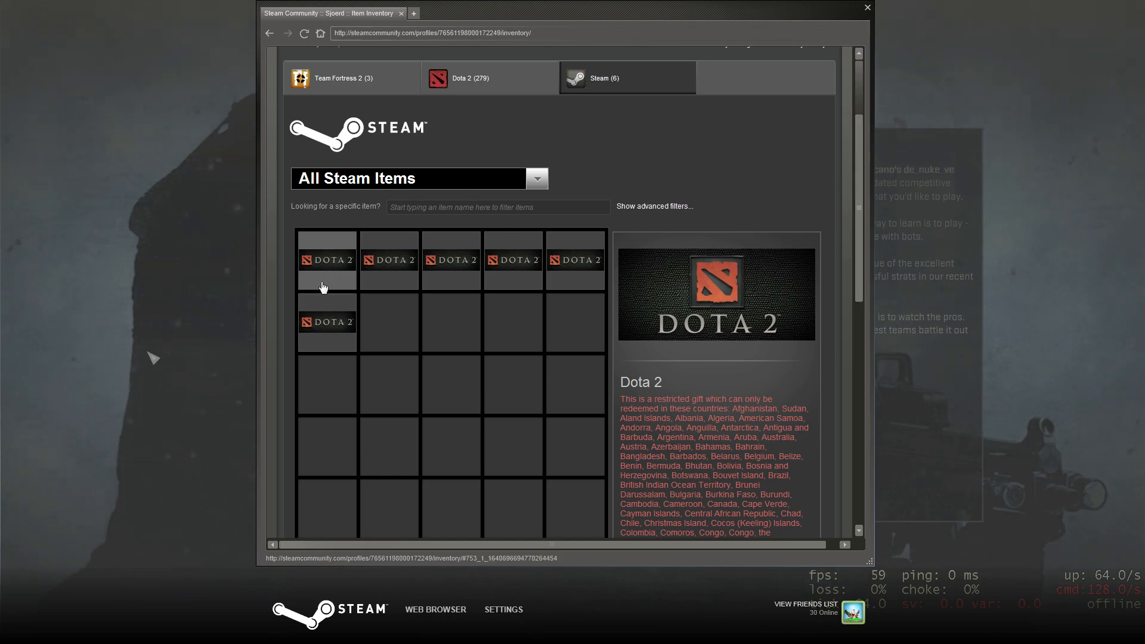
pyautogui.moveTo(696, 227)
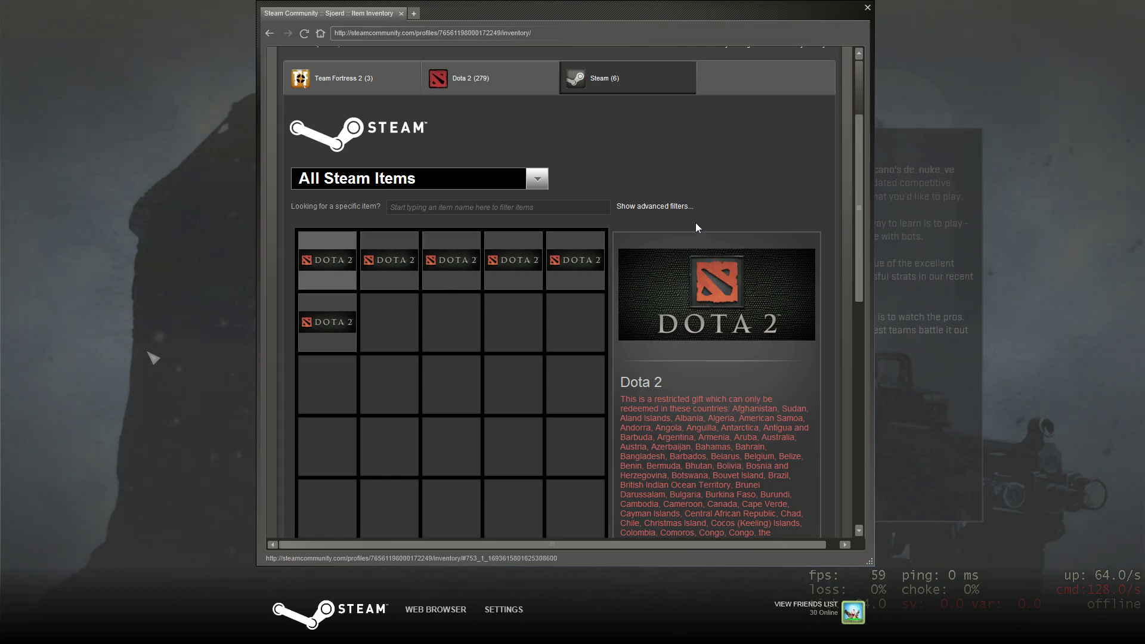
pyautogui.scroll(-3)
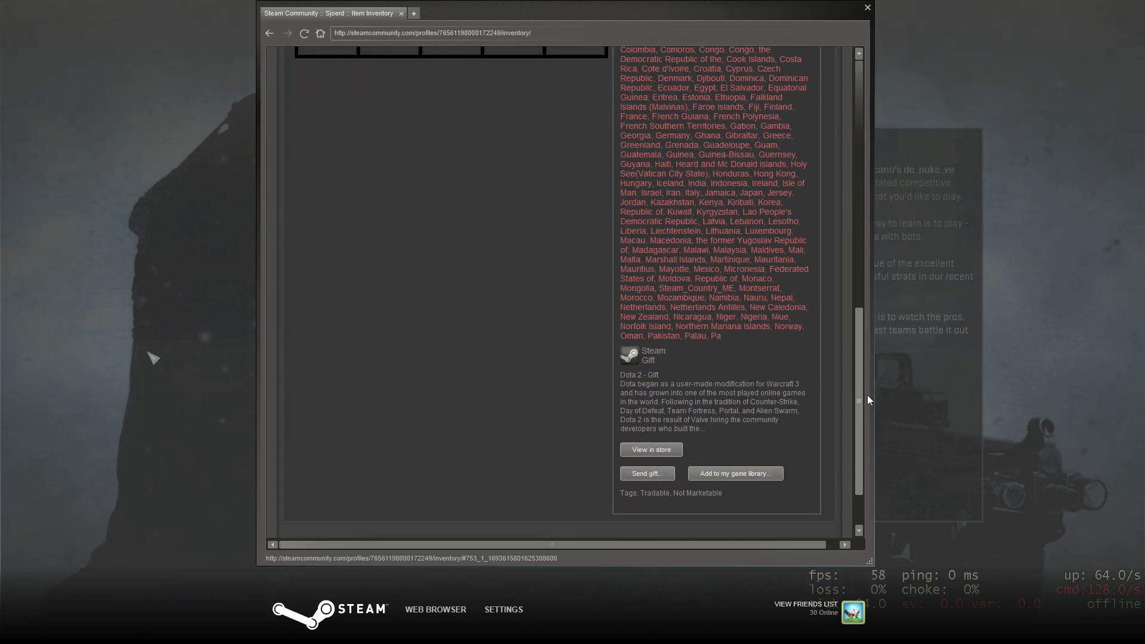
pyautogui.scroll(3)
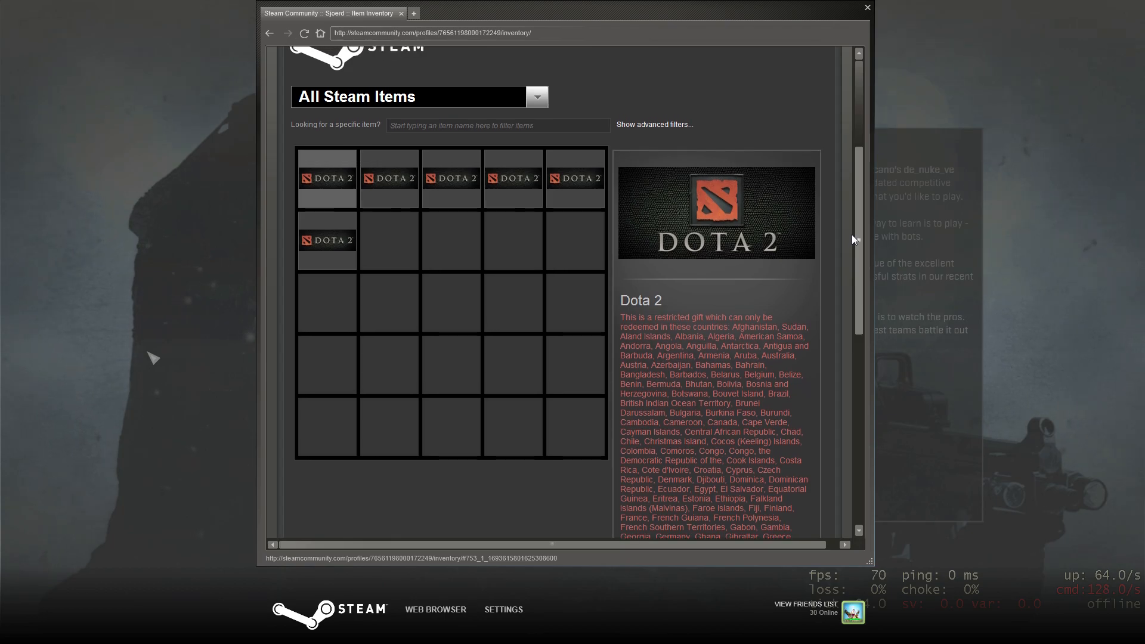
pyautogui.scroll(3)
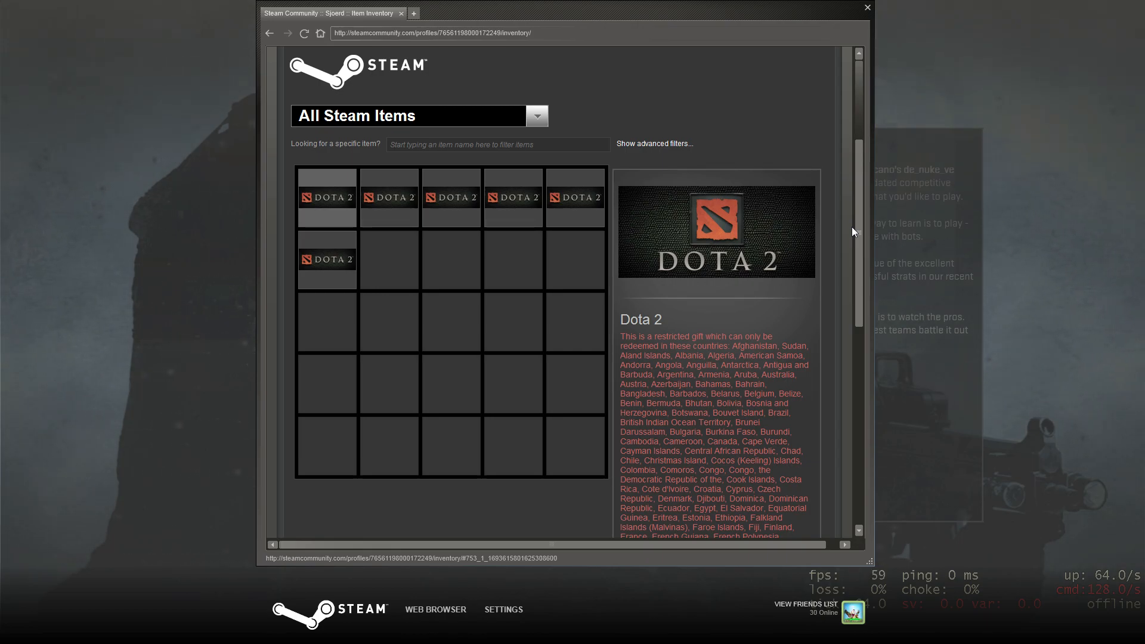
pyautogui.moveTo(854, 232)
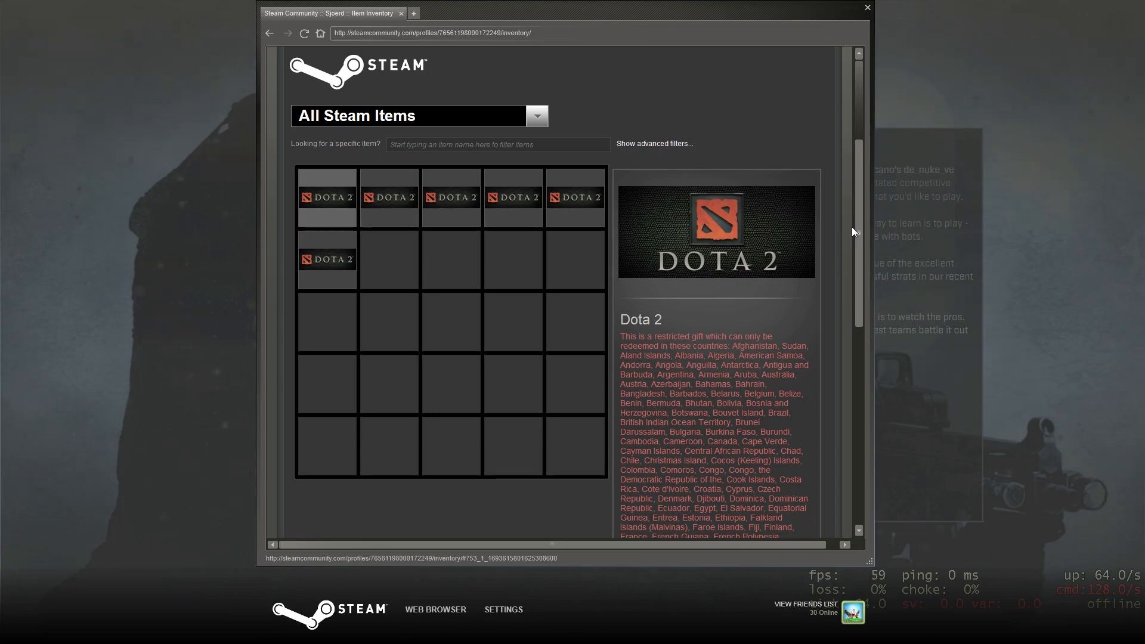